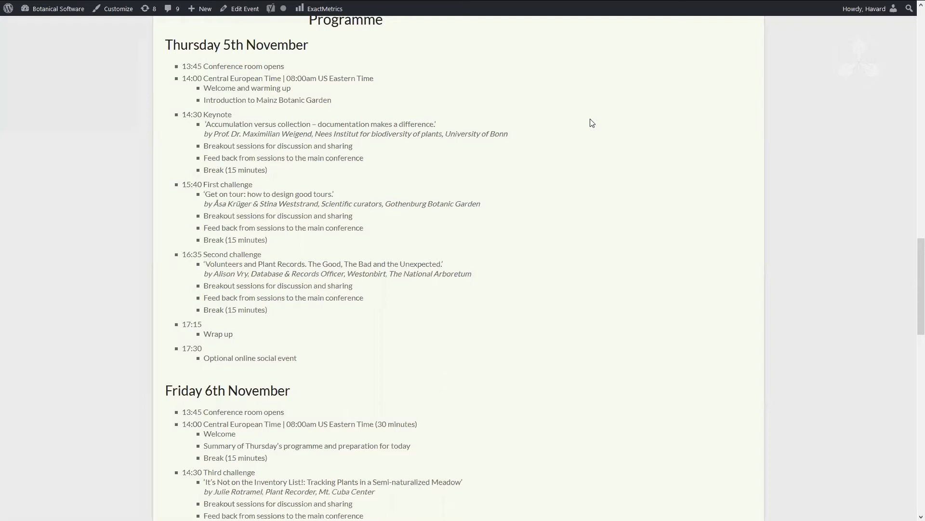
pyautogui.moveTo(615, 27)
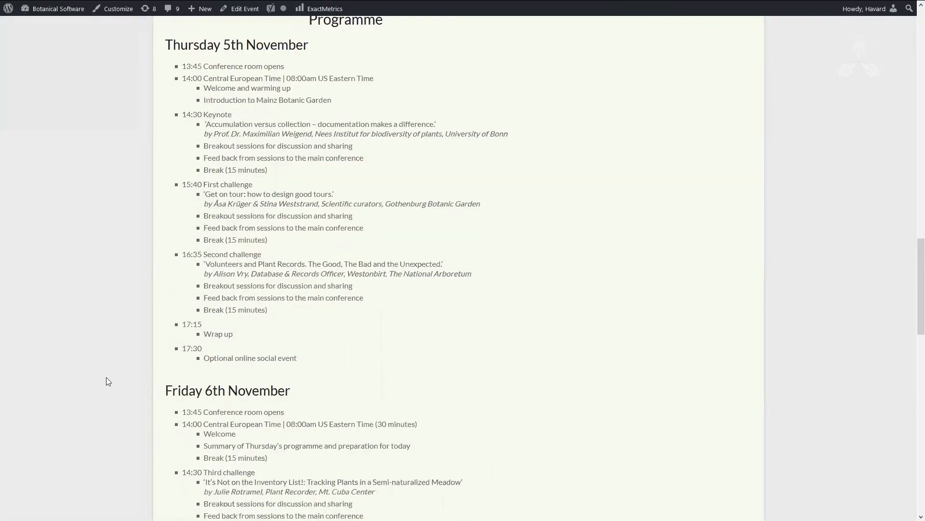
pyautogui.moveTo(104, 384)
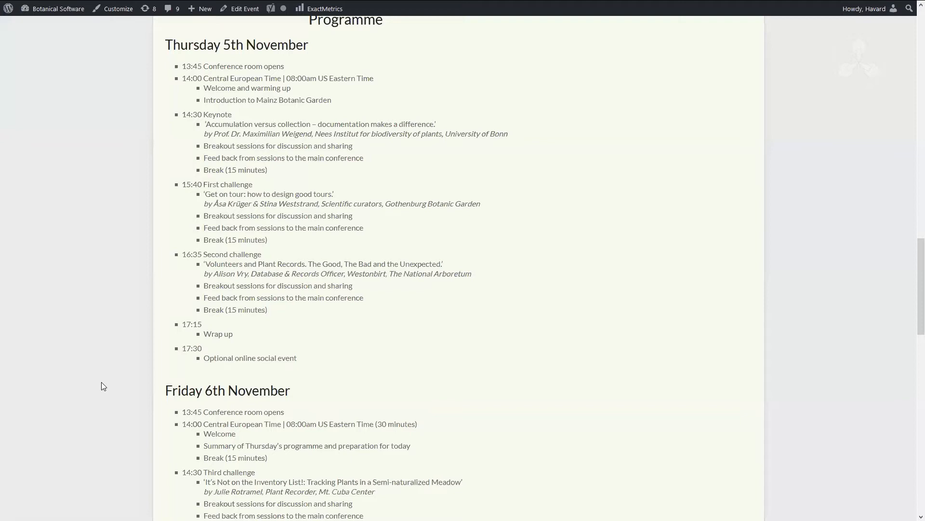
pyautogui.moveTo(94, 370)
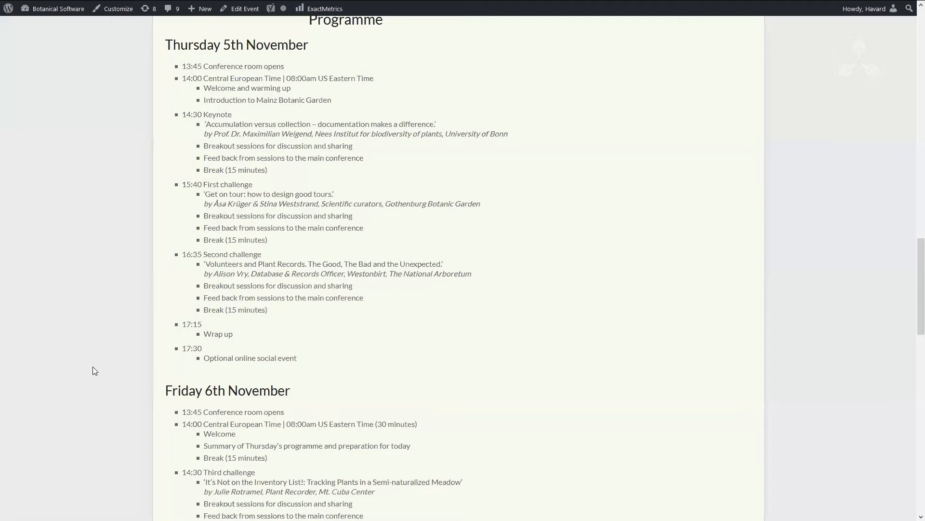
pyautogui.moveTo(101, 369)
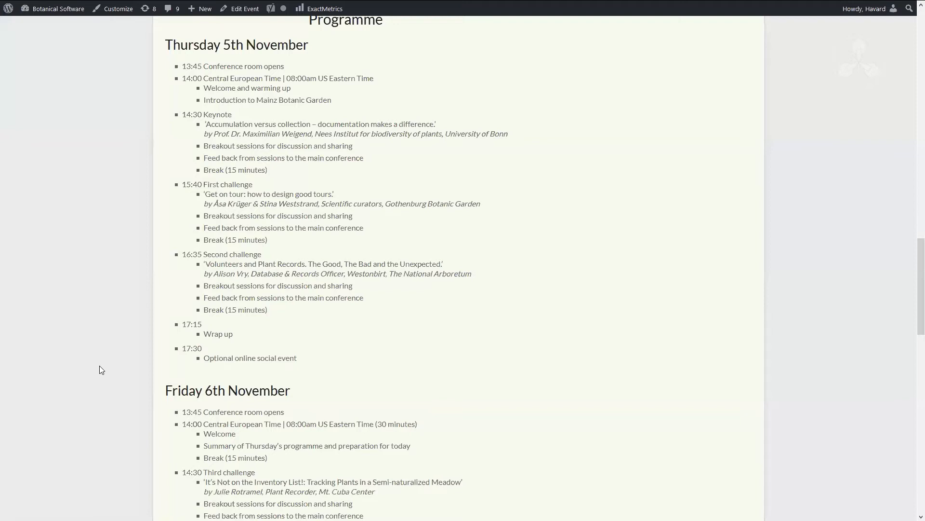
pyautogui.moveTo(107, 363)
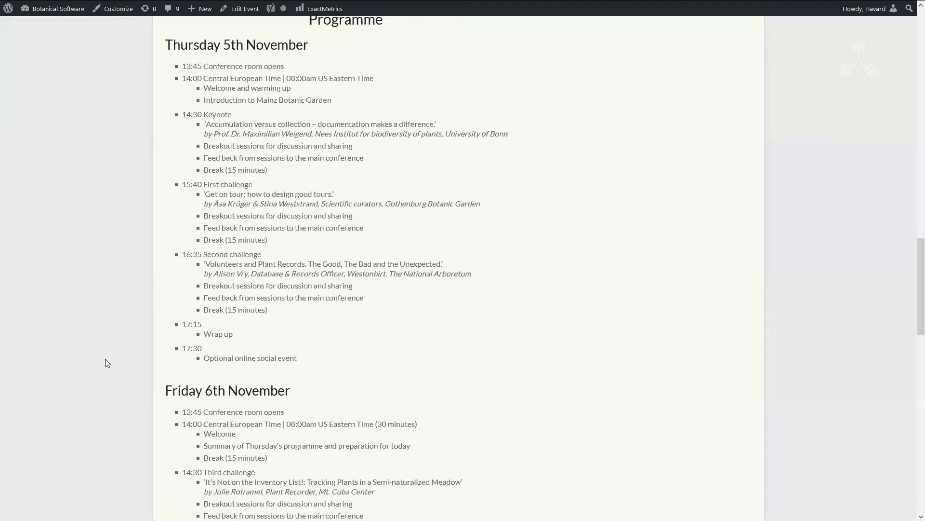